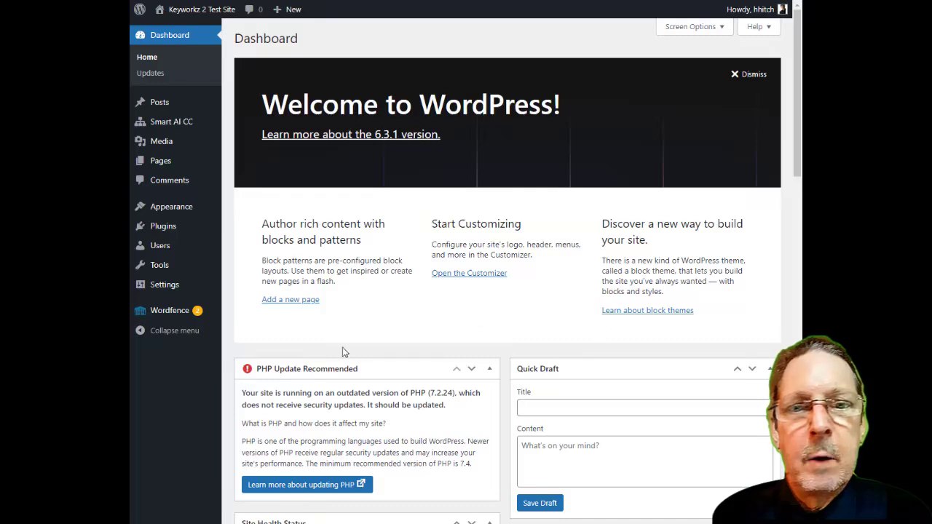
pyautogui.moveTo(161, 140)
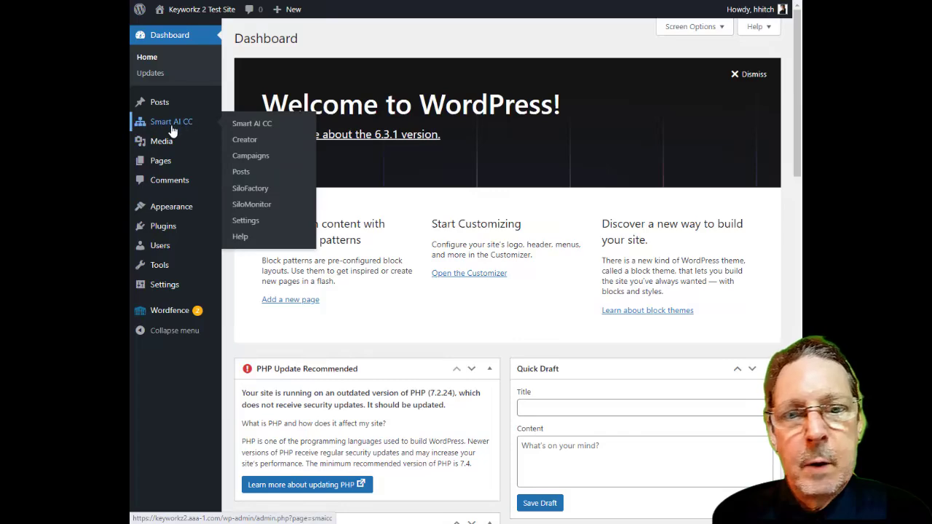
pyautogui.moveTo(245, 139)
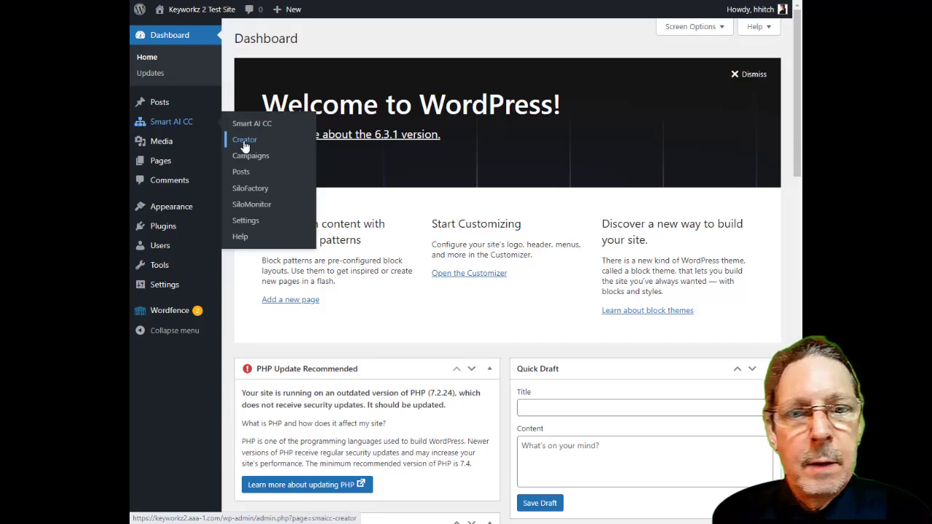
# Open the Smart AI CC Creator page and dismiss the recommended-plugins notice
pyautogui.click(244, 139)
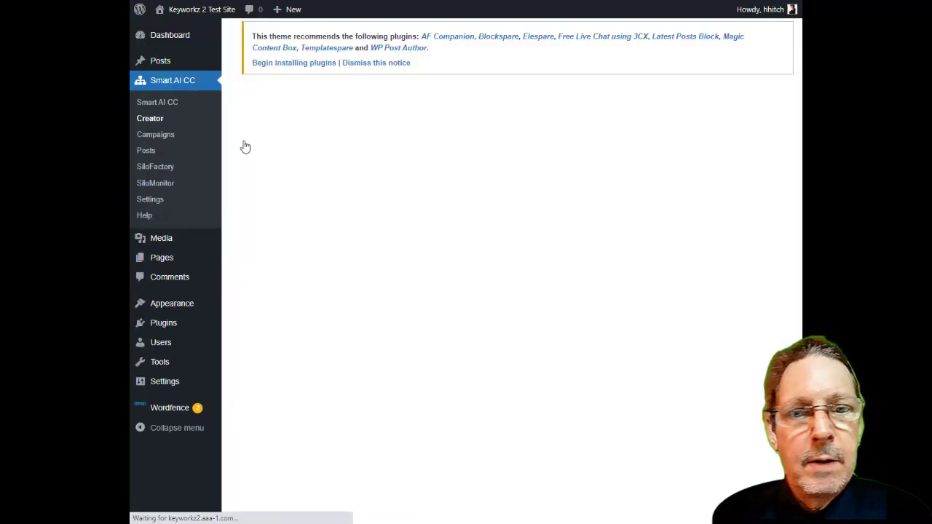
pyautogui.click(150, 118)
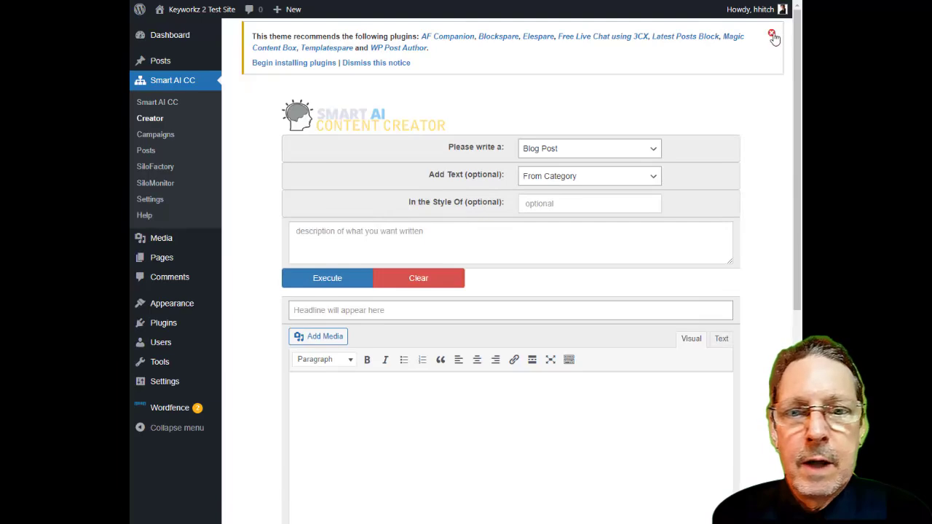
pyautogui.click(772, 36)
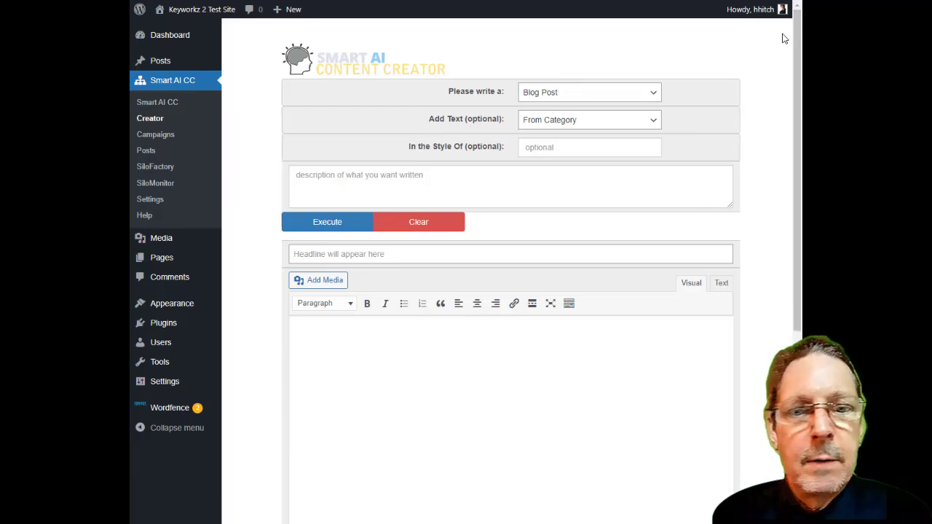
# Enter 'Vitamin and Mineral Supplements' as the Silo Factory keyword
pyautogui.click(155, 167)
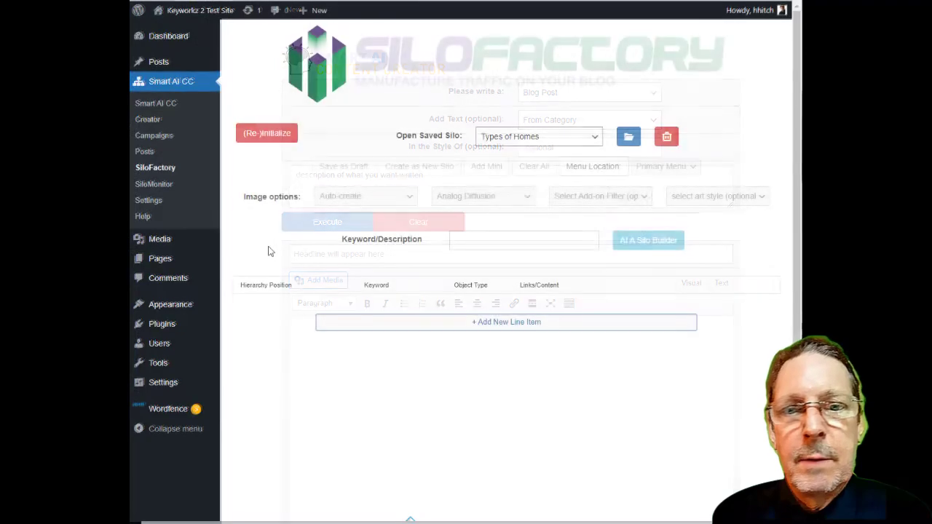
pyautogui.click(525, 240)
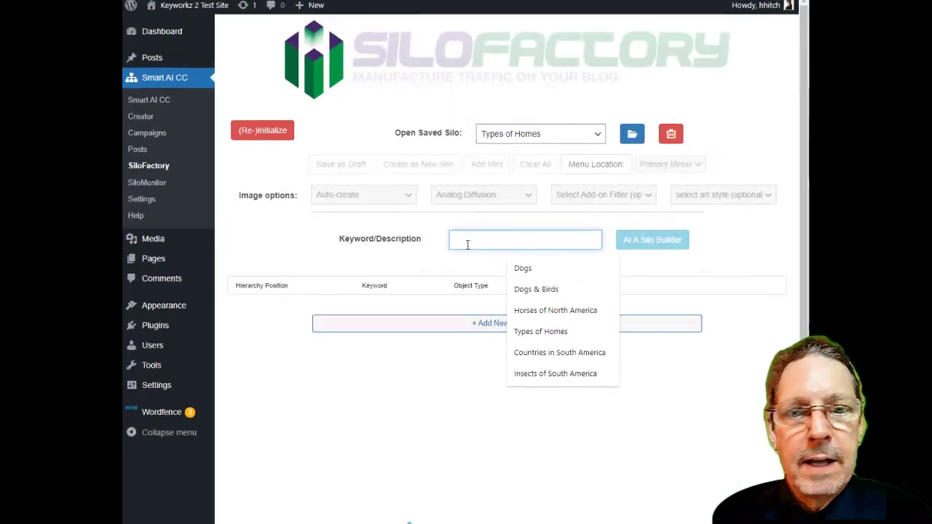
pyautogui.write('Vitamin and')
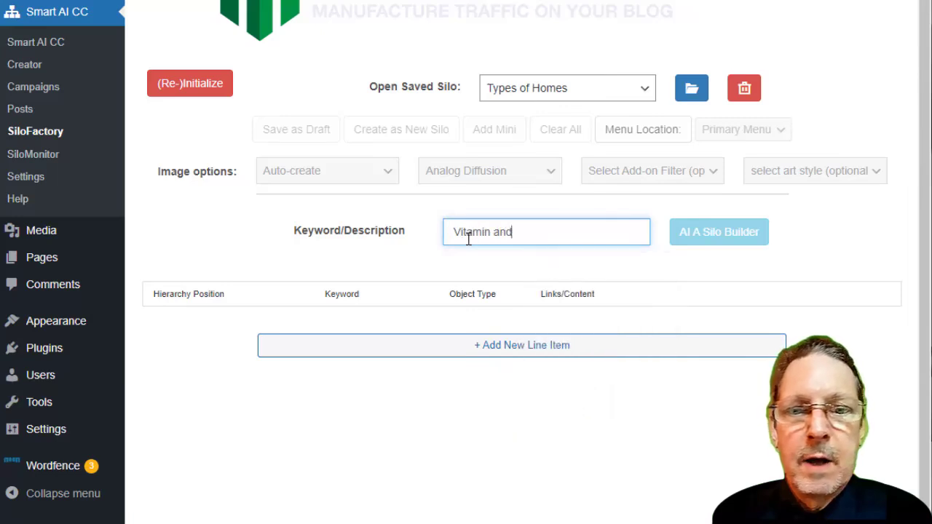
pyautogui.write('Mine')
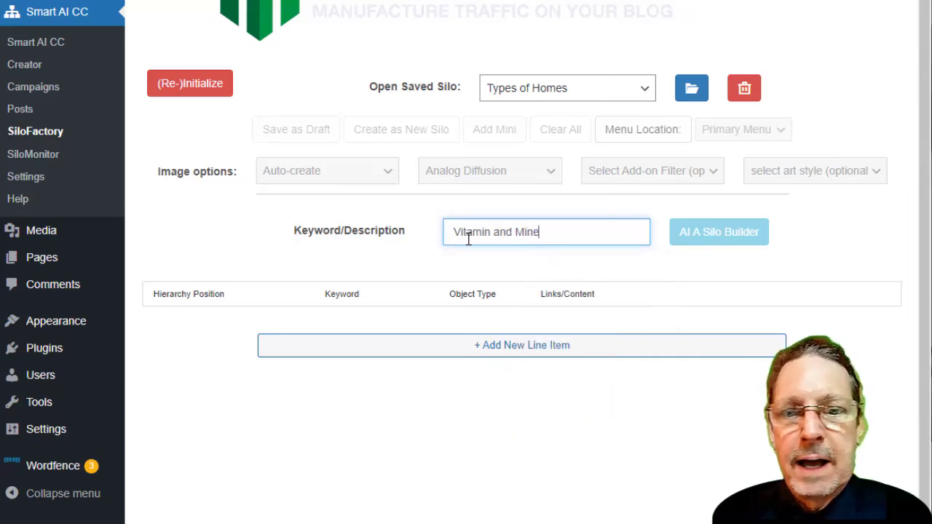
pyautogui.write('ral Supple')
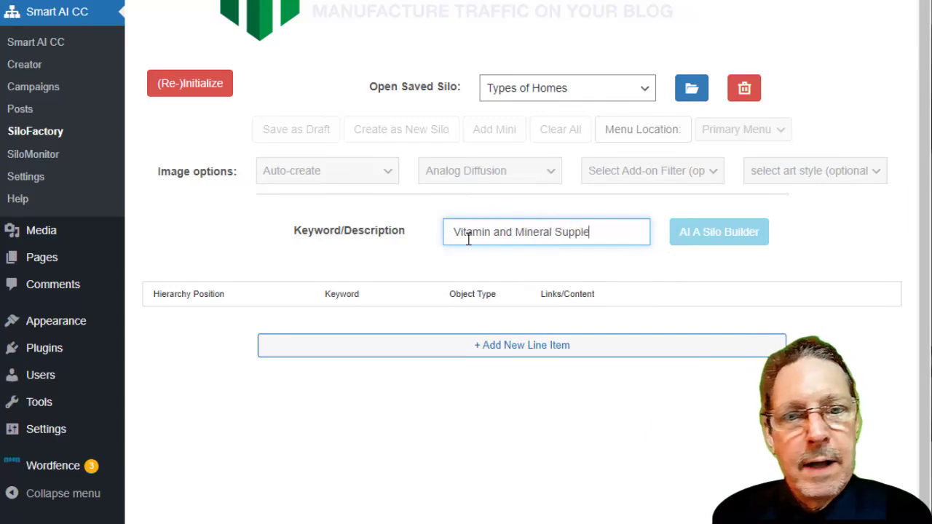
pyautogui.write('ments')
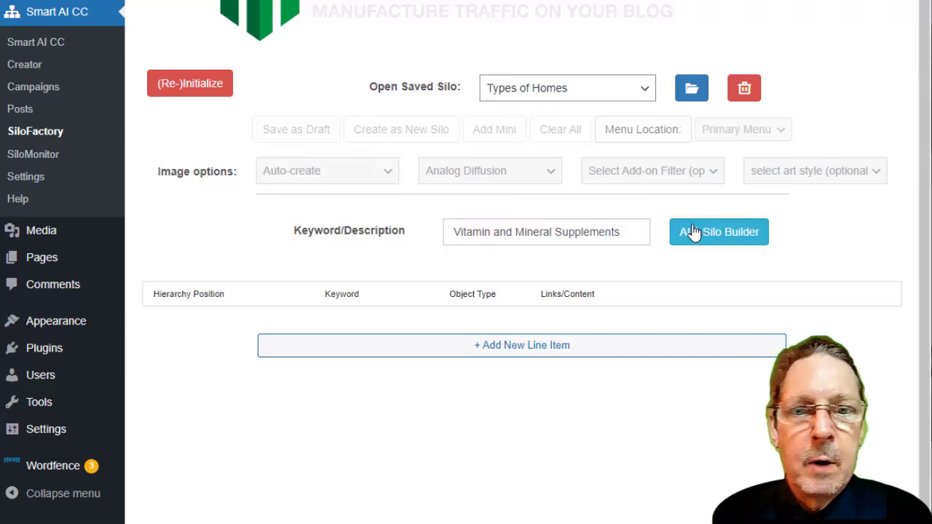
# Run AI A Silo Builder to generate the silo for that keyword
pyautogui.click(718, 231)
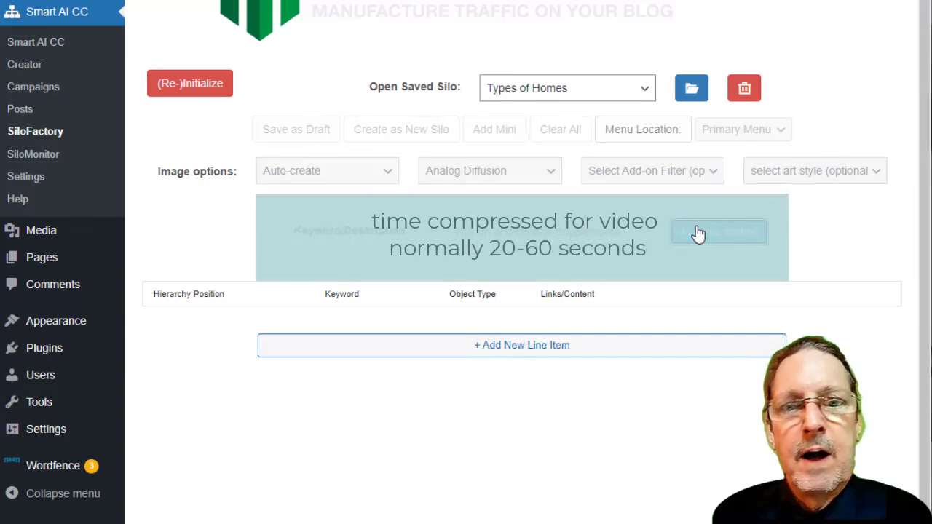
pyautogui.click(719, 231)
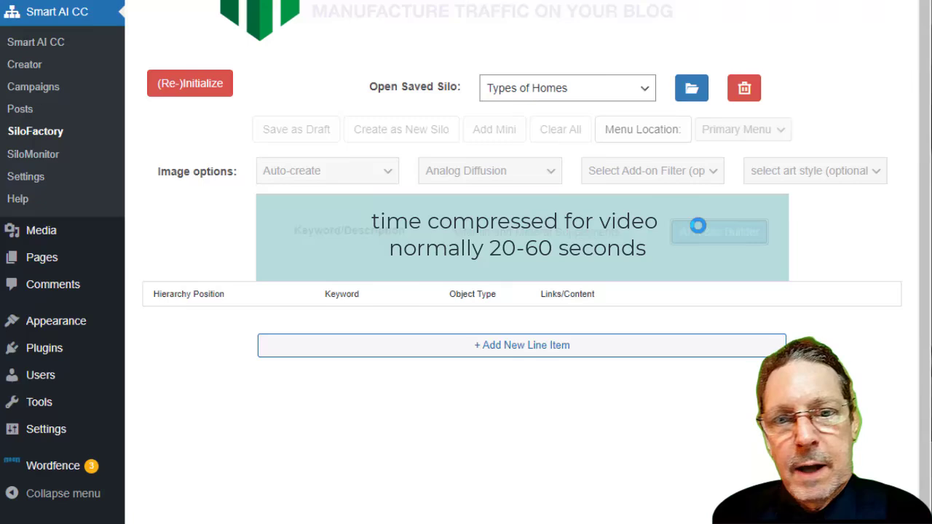
pyautogui.click(718, 232)
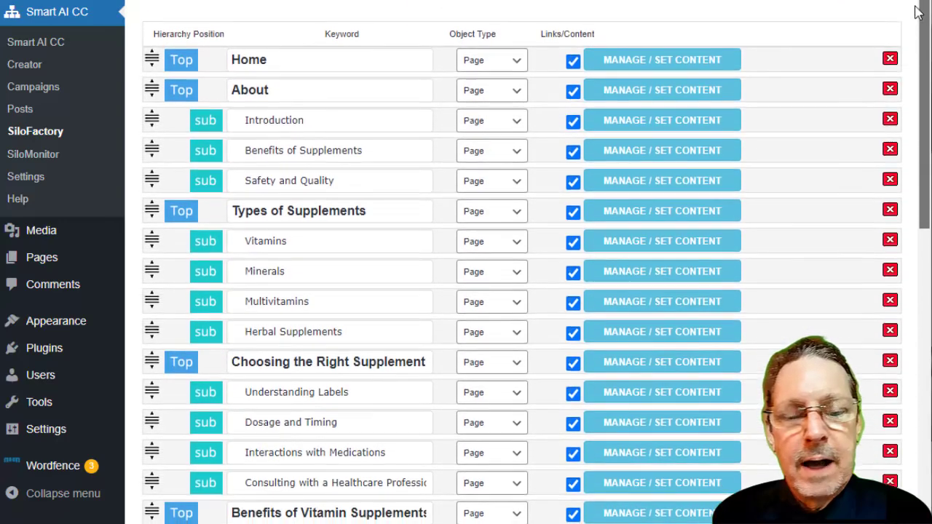
pyautogui.scroll(3)
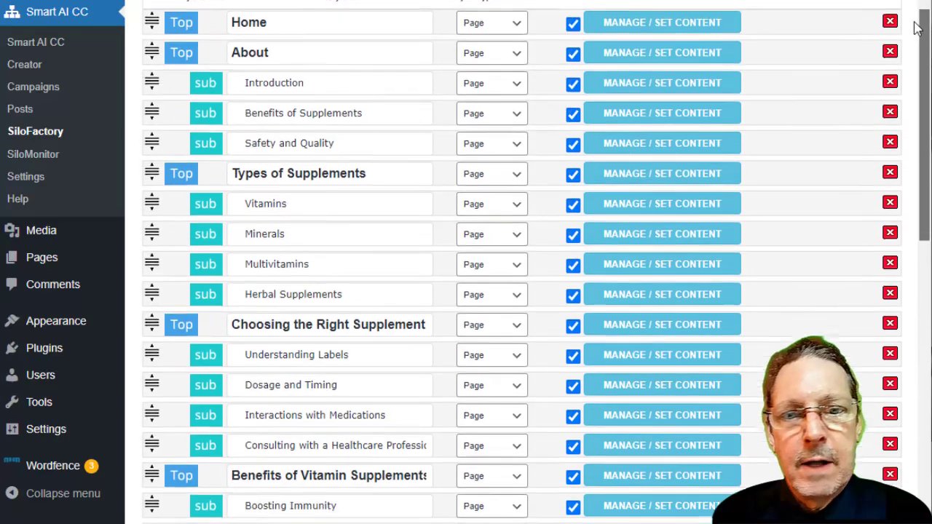
pyautogui.scroll(-3)
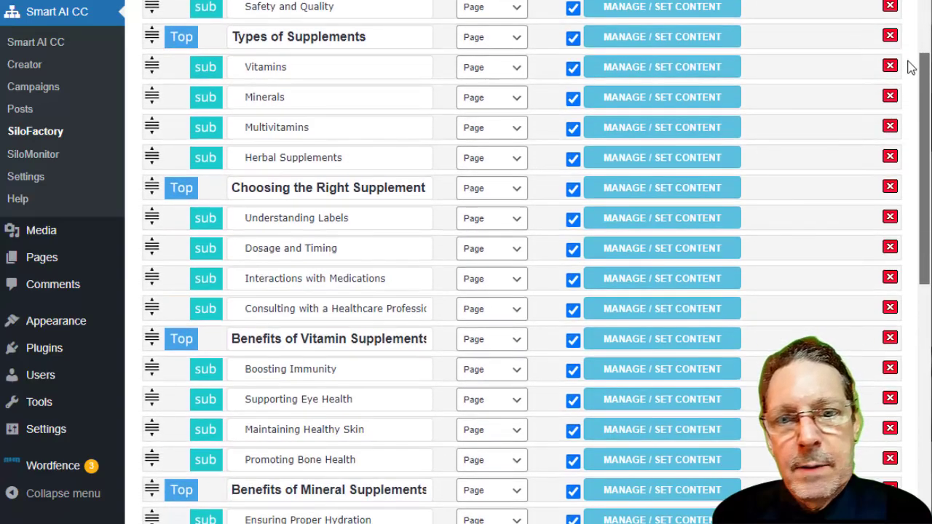
pyautogui.scroll(-3)
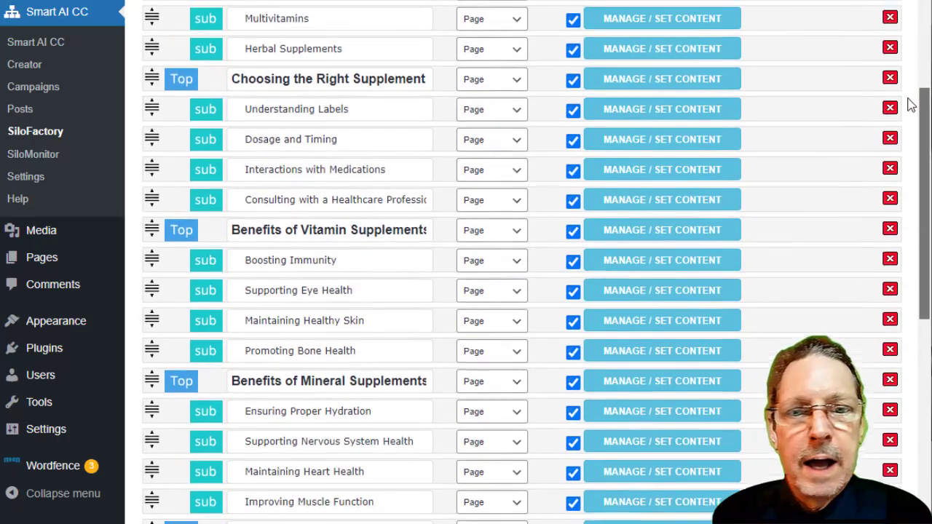
pyautogui.scroll(-3)
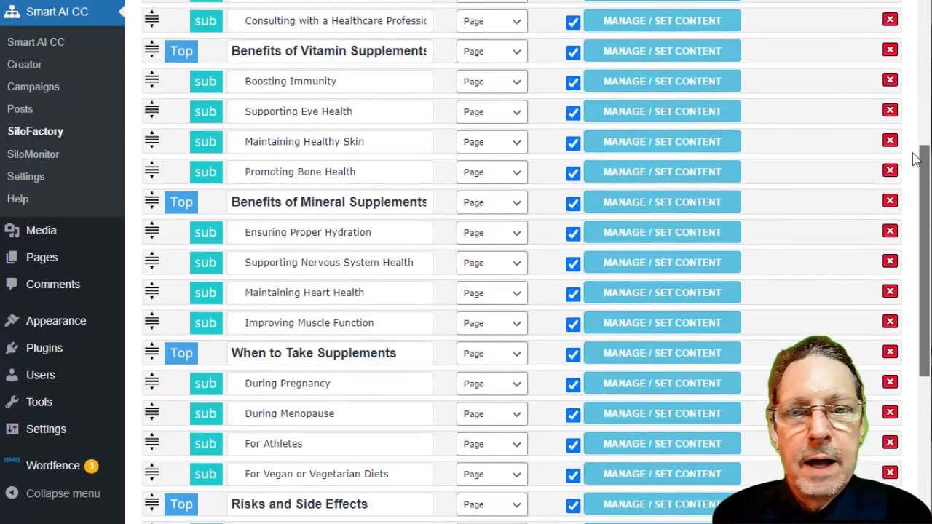
pyautogui.scroll(-3)
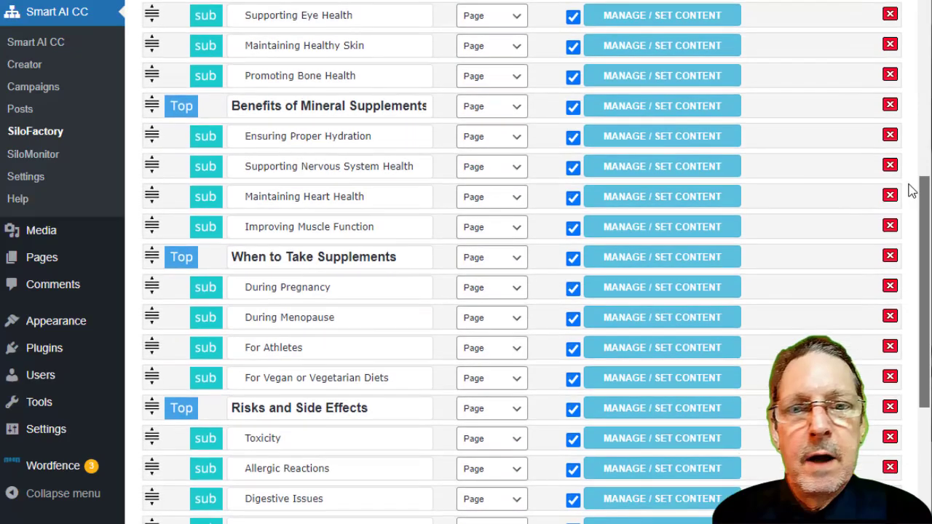
pyautogui.scroll(-3)
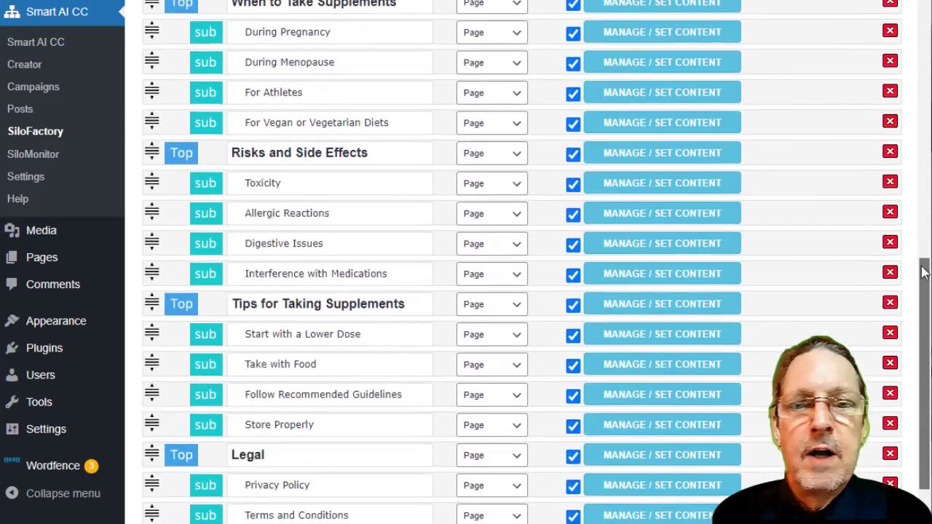
pyautogui.scroll(-3)
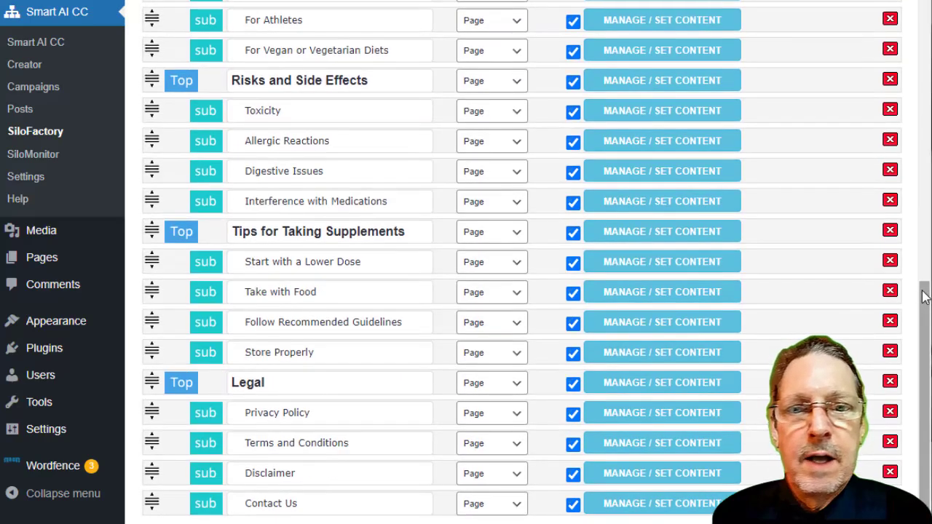
pyautogui.scroll(3)
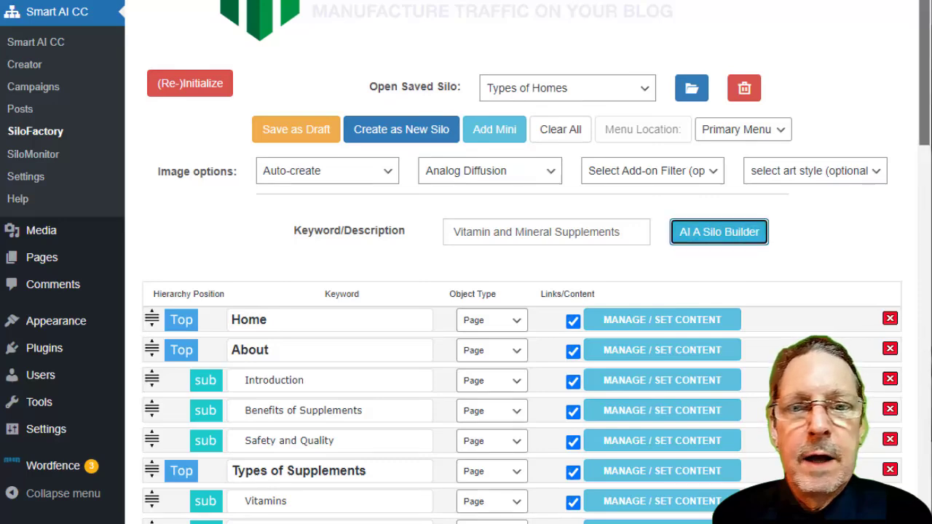
pyautogui.scroll(-3)
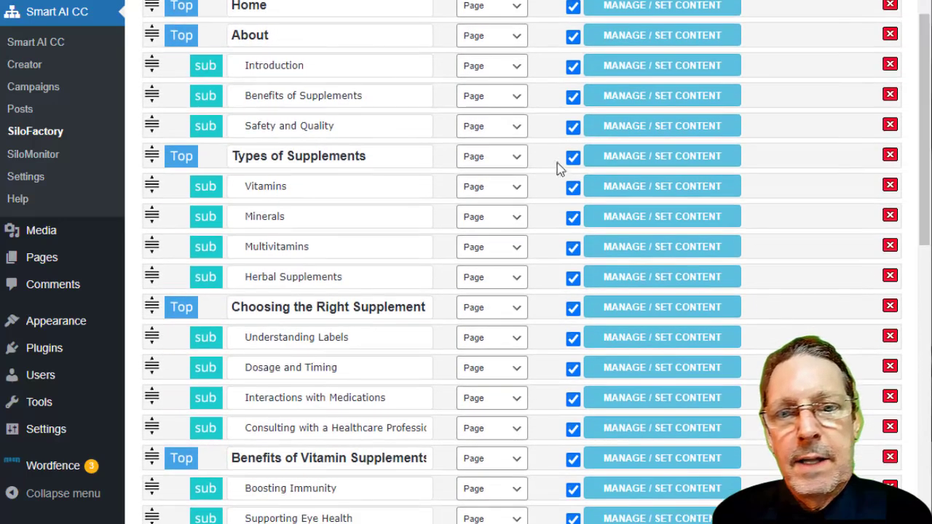
# Set Types of Supplements to Category and save its auto-generated content setting
pyautogui.click(493, 156)
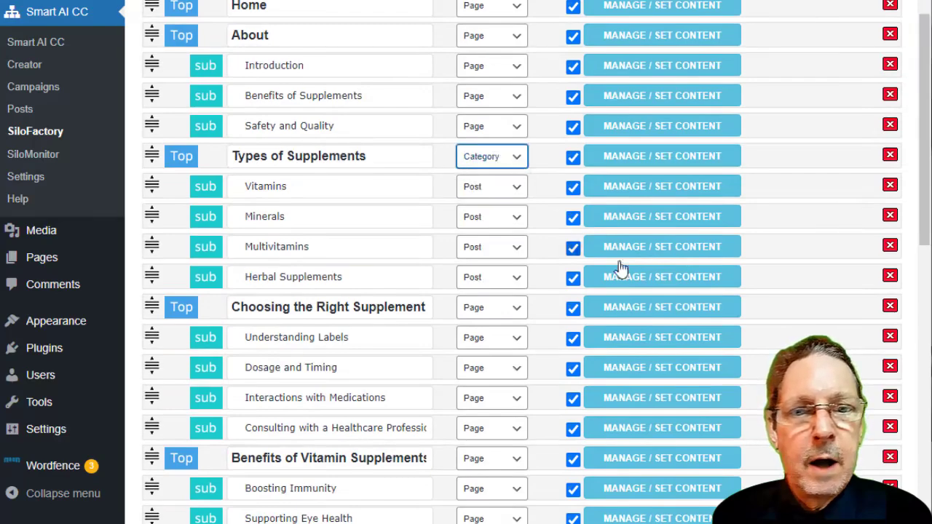
pyautogui.click(661, 156)
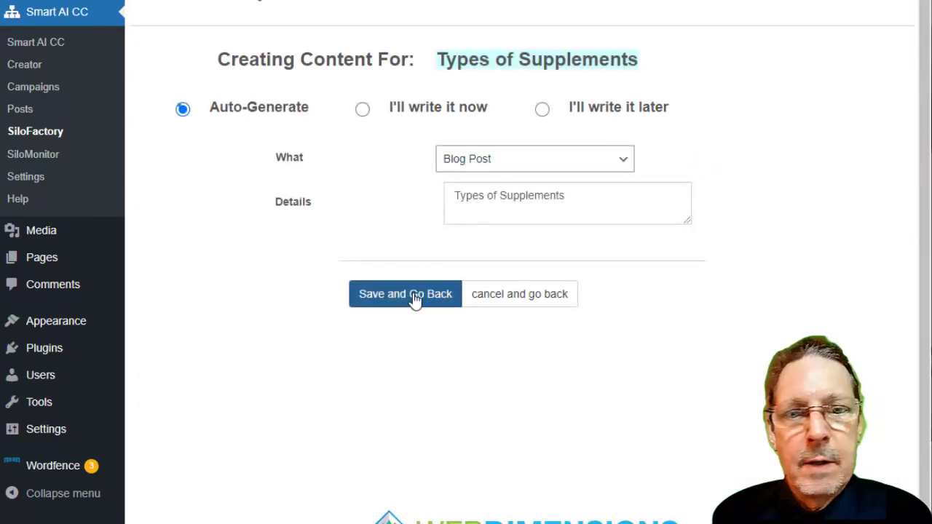
pyautogui.click(405, 294)
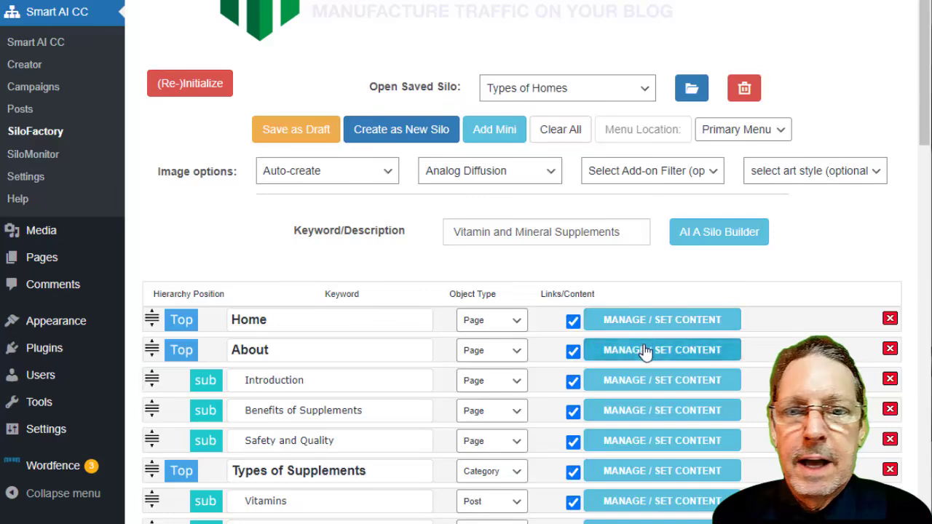
# Review the About page content settings, keeping it on auto-generated content
pyautogui.click(661, 350)
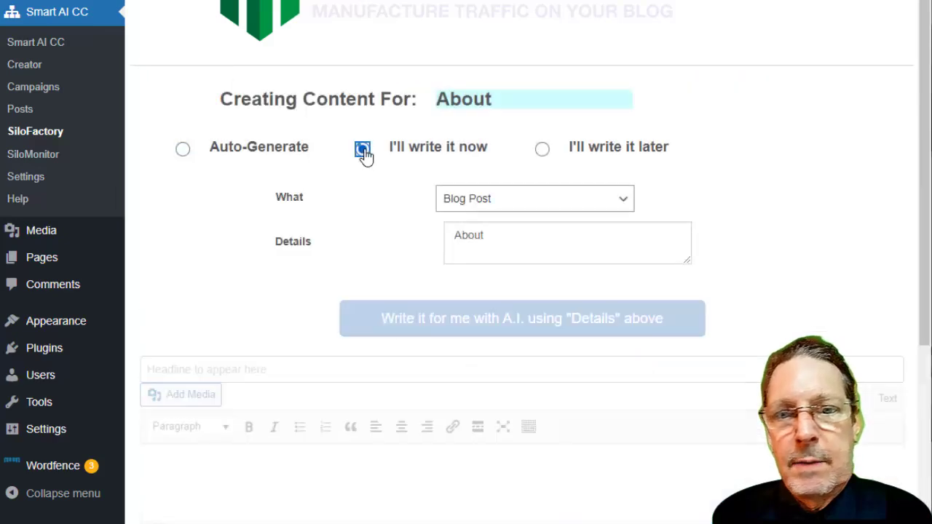
pyautogui.click(361, 148)
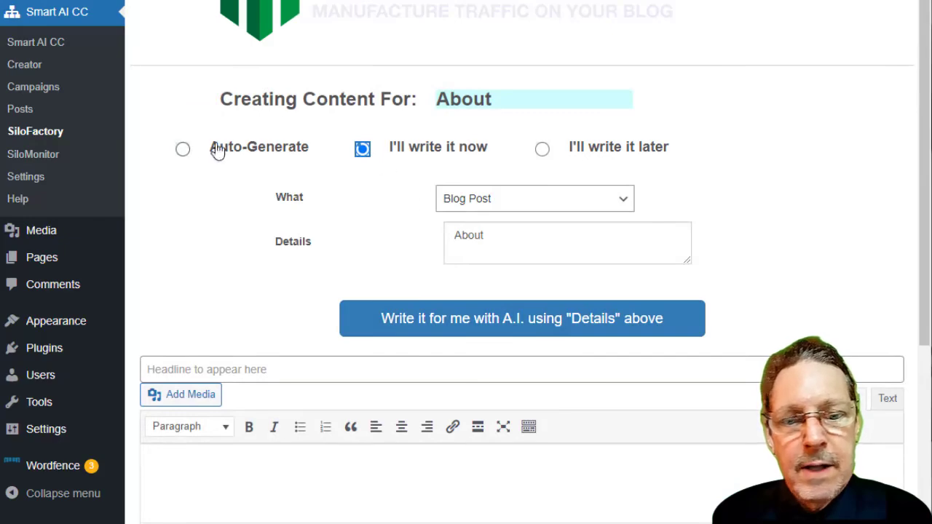
pyautogui.click(522, 319)
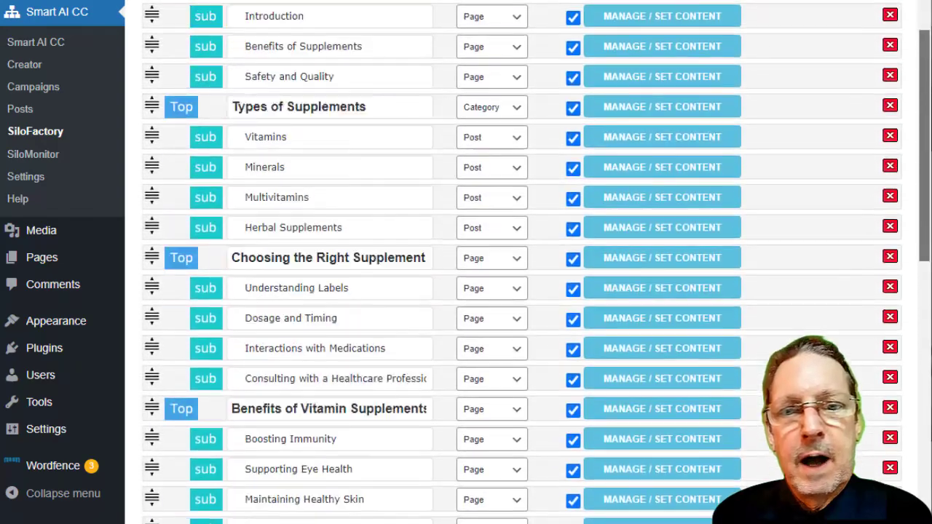
# Generate the 'Types of Homes' silo and scroll through the resulting page rows
pyautogui.scroll(-3)
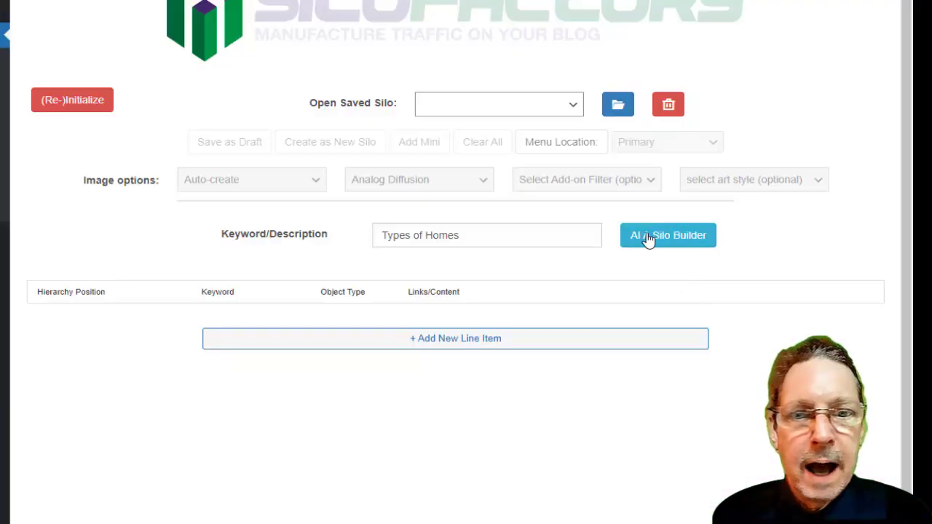
pyautogui.click(668, 235)
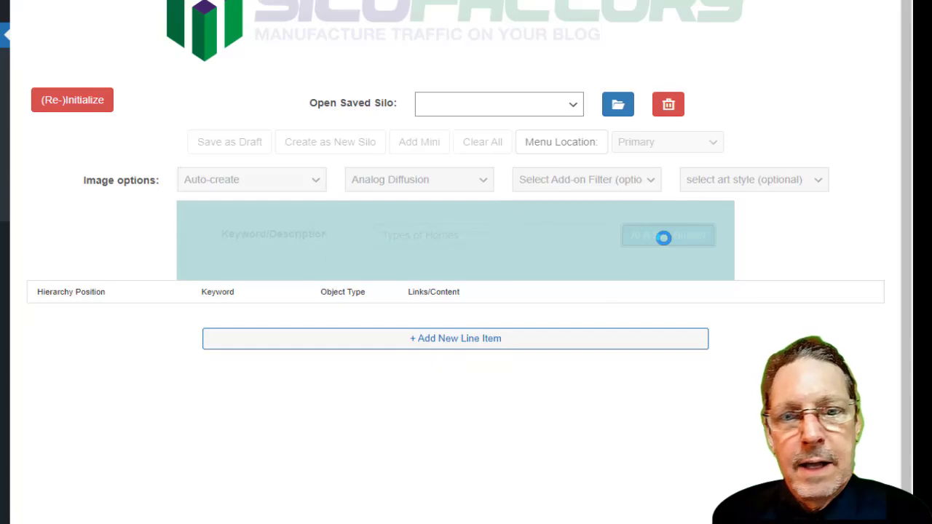
pyautogui.click(667, 235)
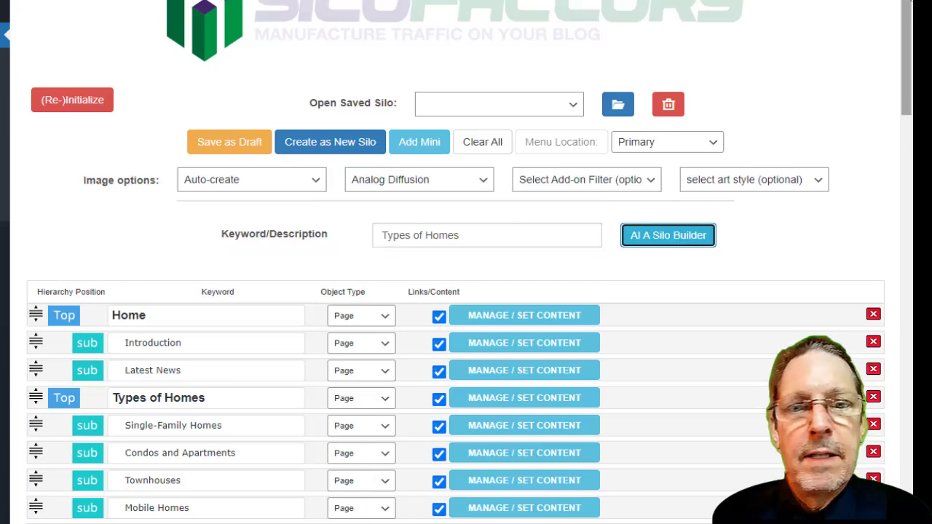
pyautogui.scroll(-3)
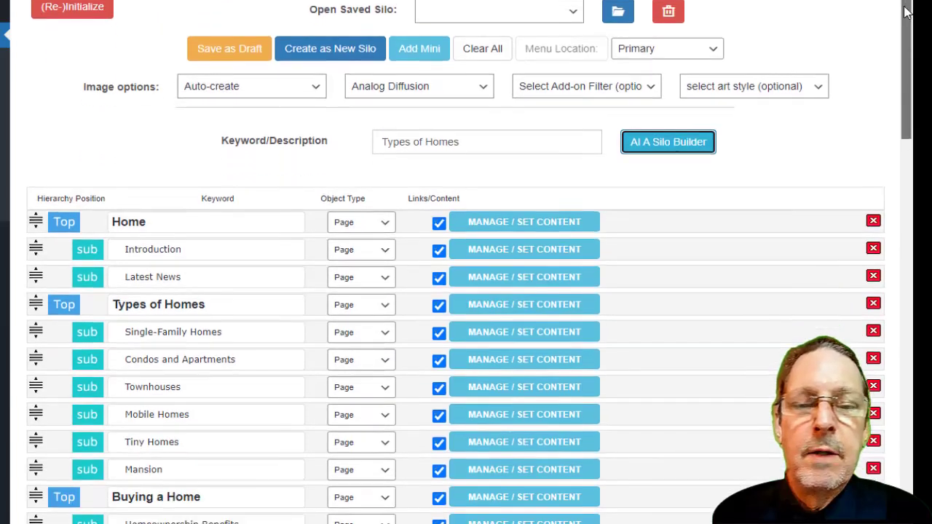
pyautogui.scroll(-3)
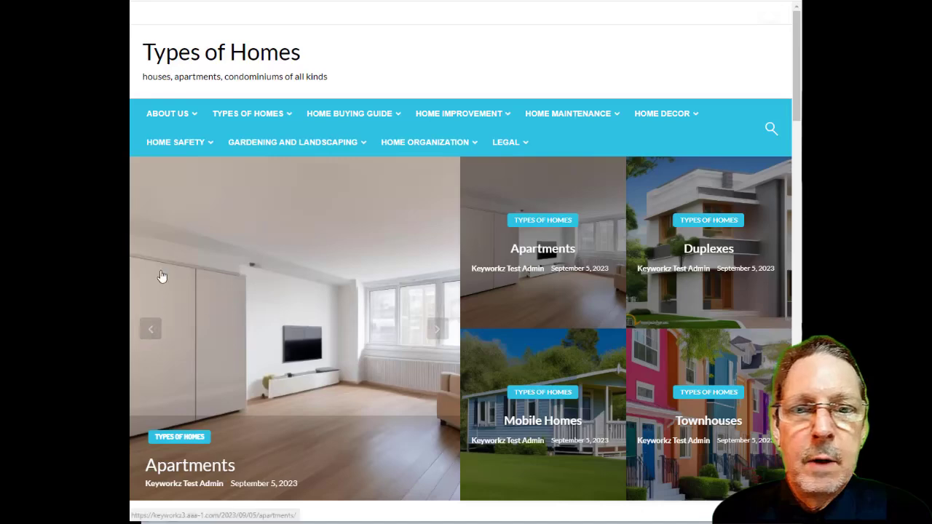
pyautogui.click(167, 114)
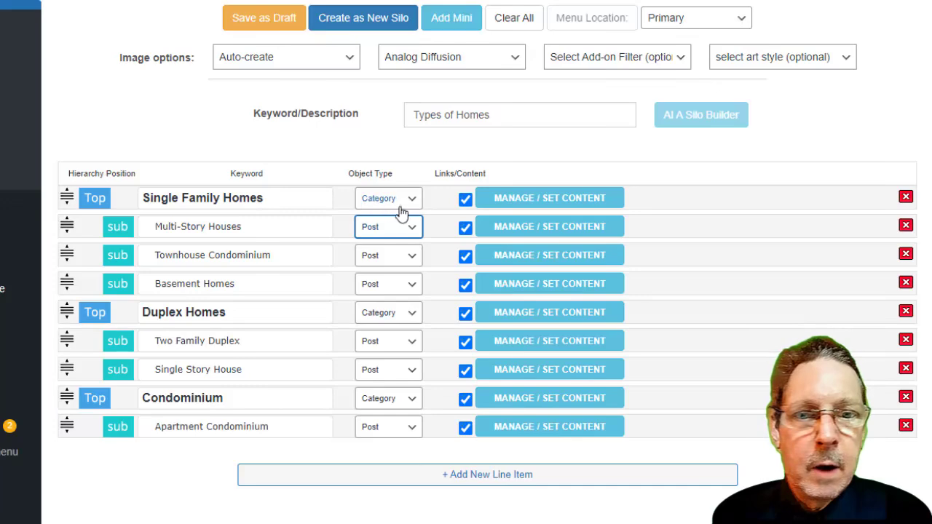
pyautogui.click(388, 198)
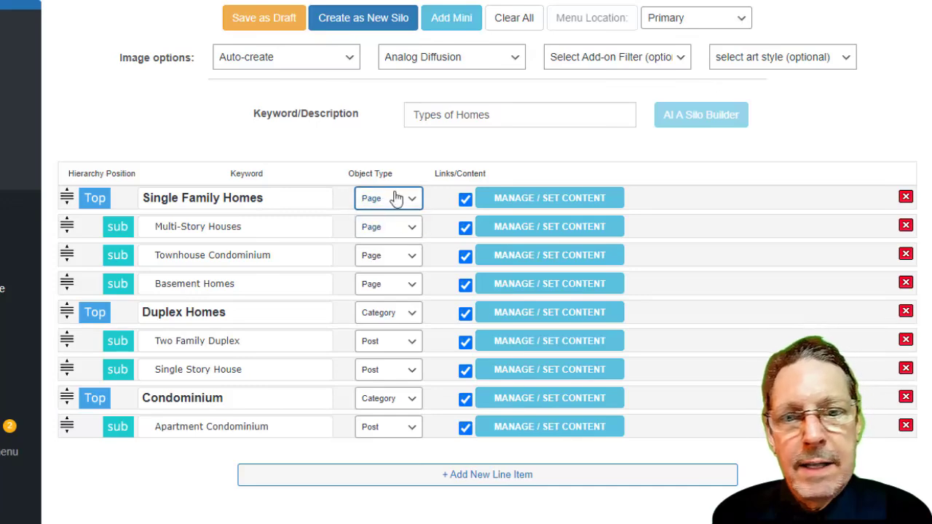
pyautogui.click(388, 197)
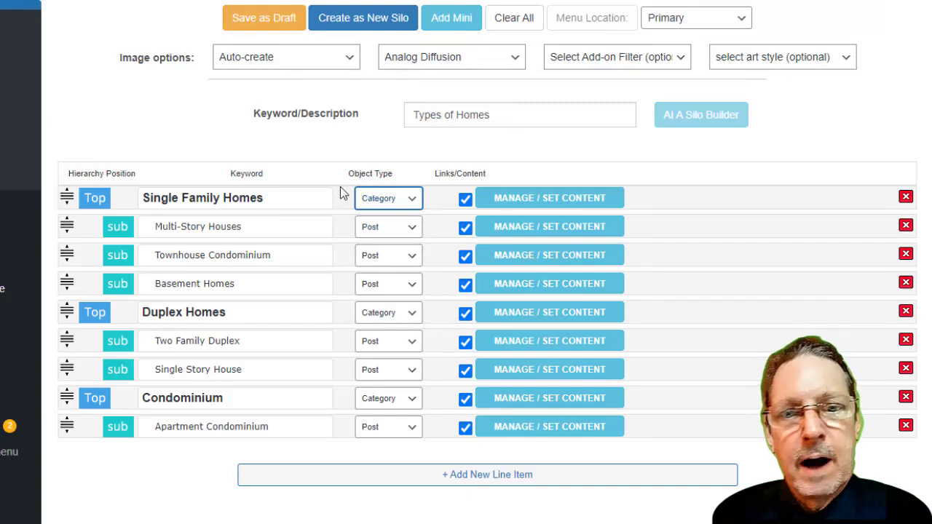
pyautogui.moveTo(260, 150)
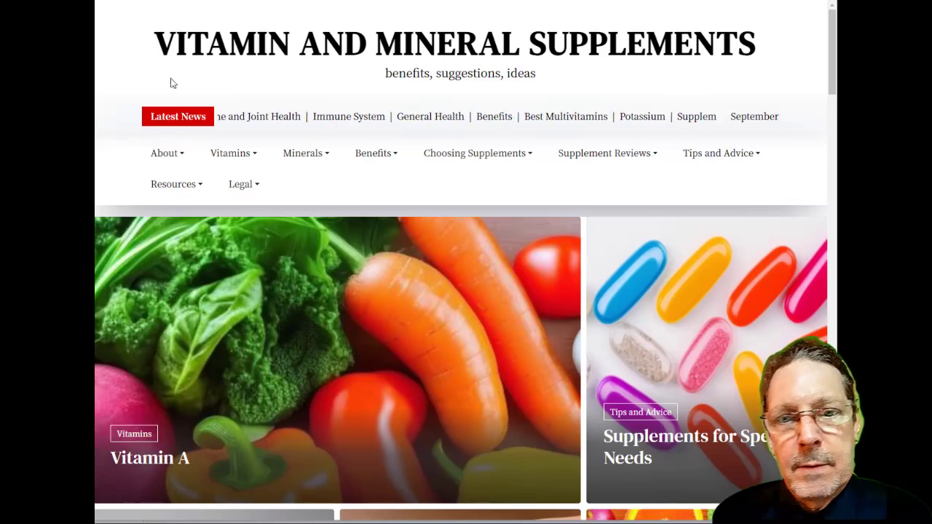
# Open the Vitamin C article from the Vitamins menu and scroll through it
pyautogui.click(230, 152)
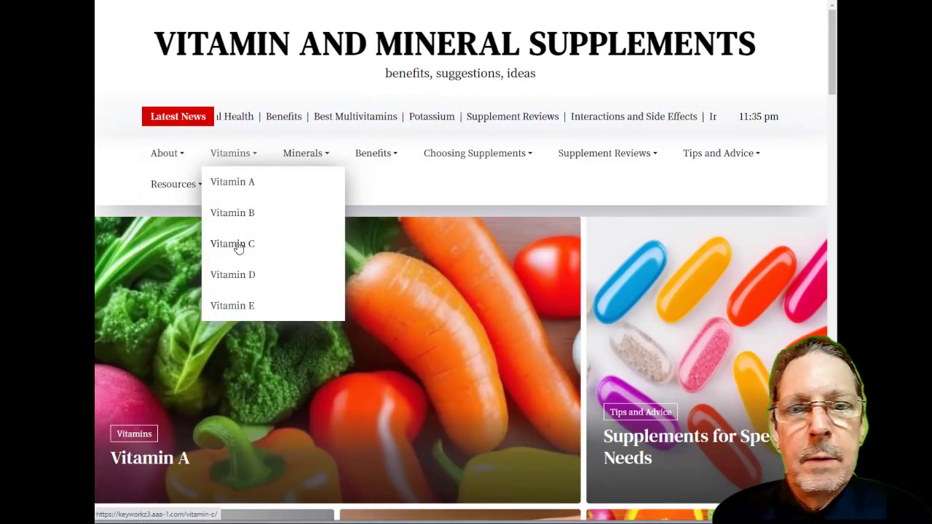
pyautogui.click(232, 243)
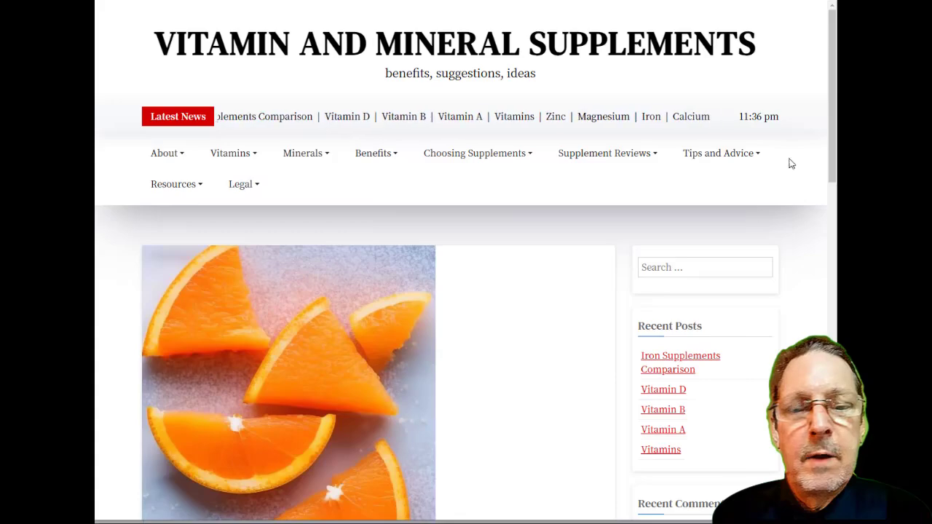
pyautogui.scroll(-3)
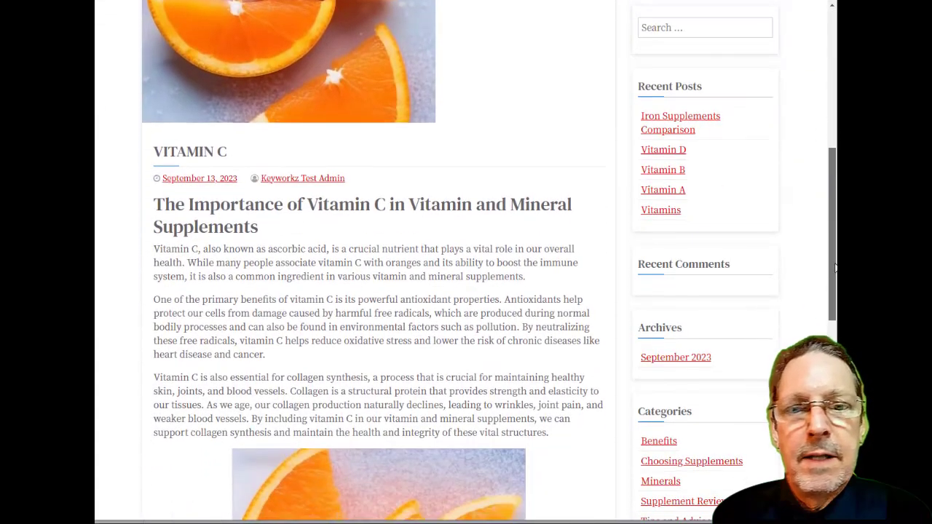
pyautogui.scroll(-3)
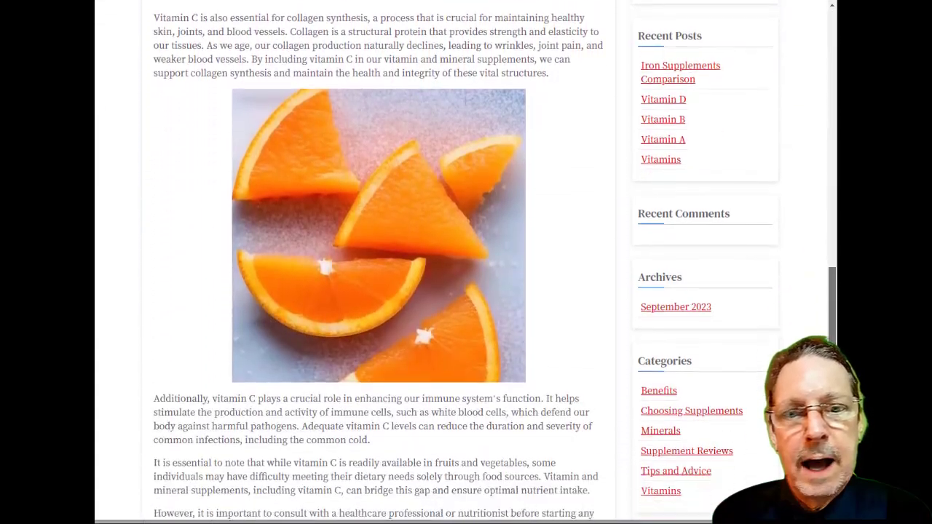
pyautogui.scroll(3)
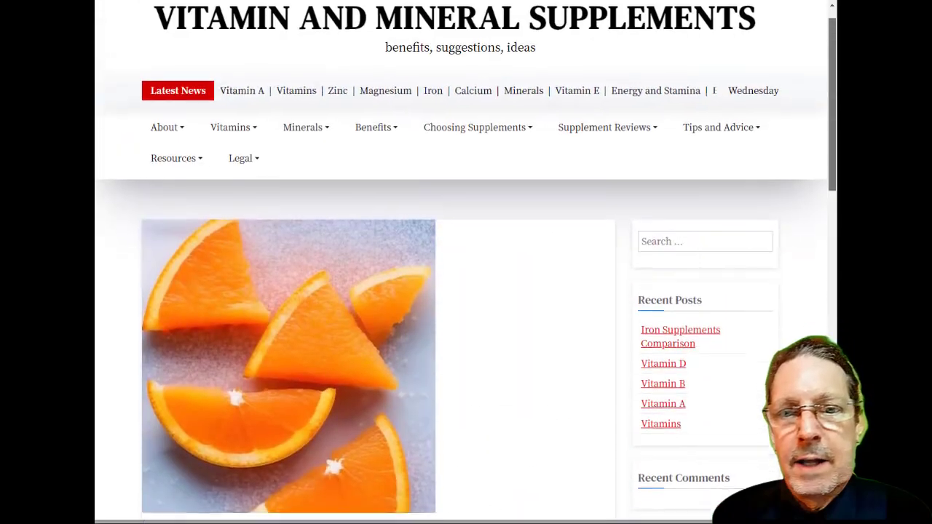
# Open the Magnesium article and scroll through its content
pyautogui.click(302, 126)
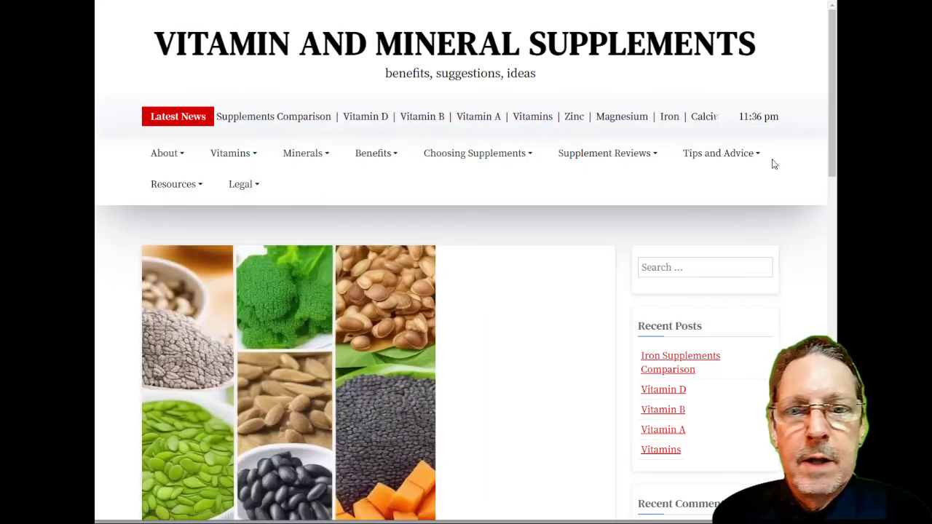
pyautogui.scroll(-3)
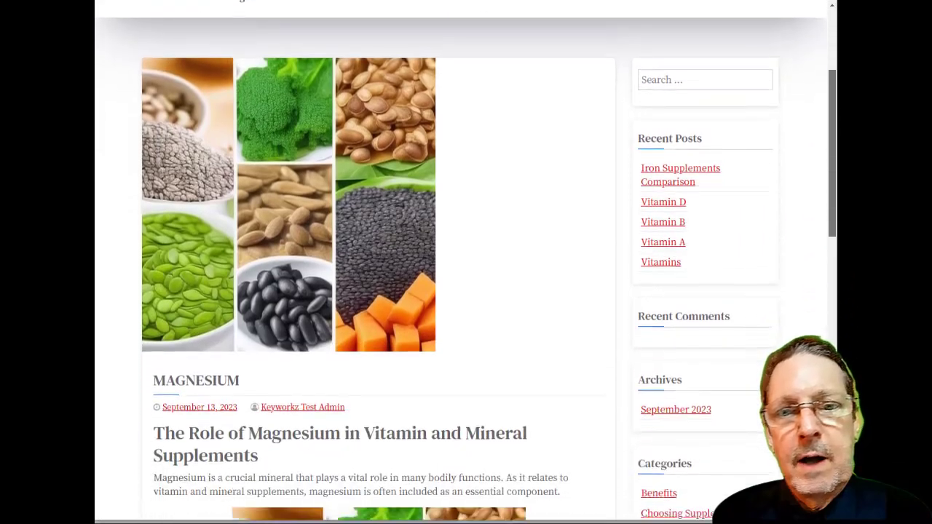
pyautogui.scroll(-3)
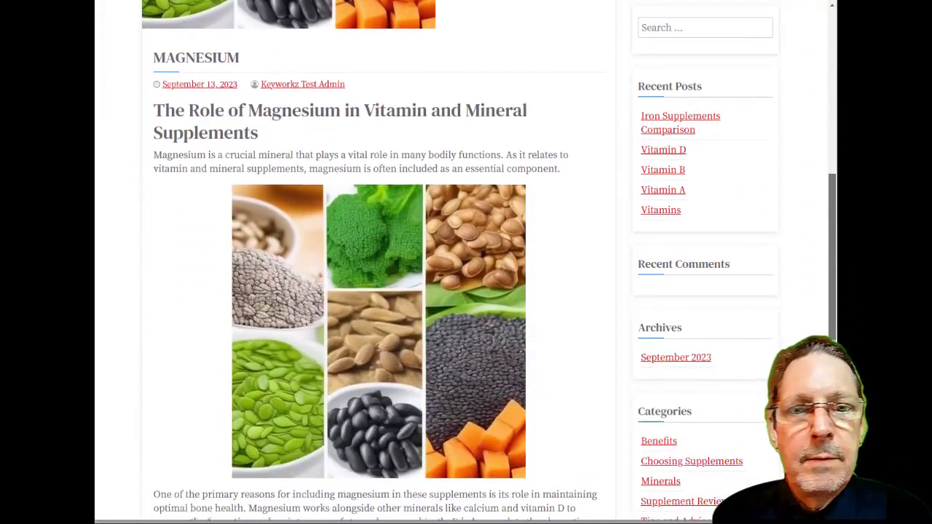
pyautogui.scroll(3)
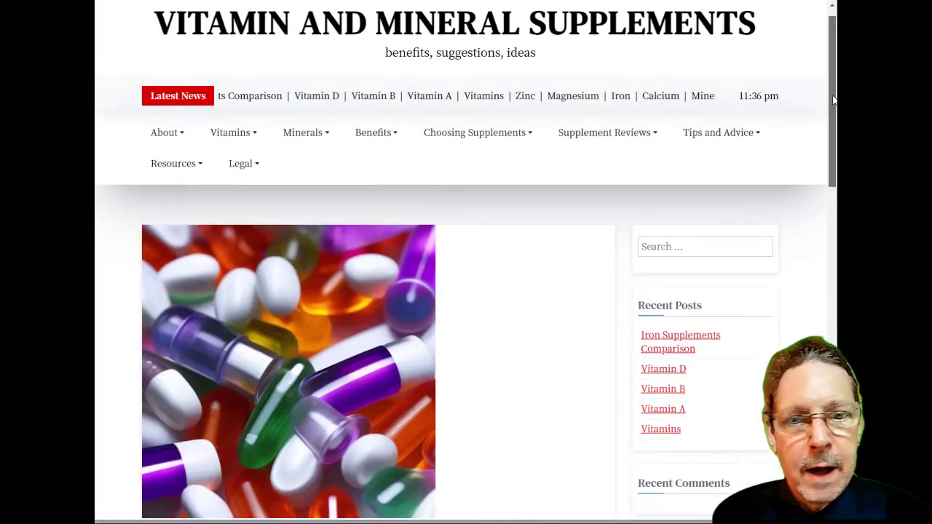
pyautogui.scroll(-3)
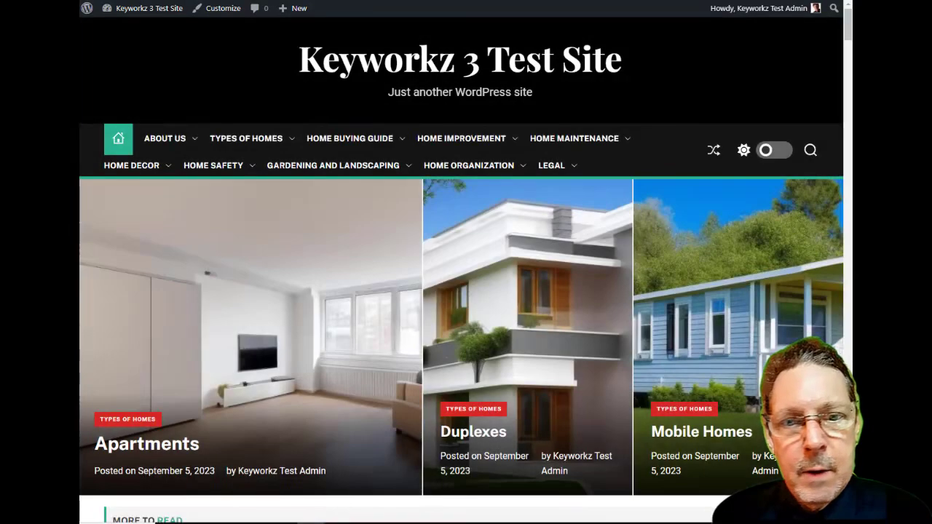
pyautogui.scroll(3)
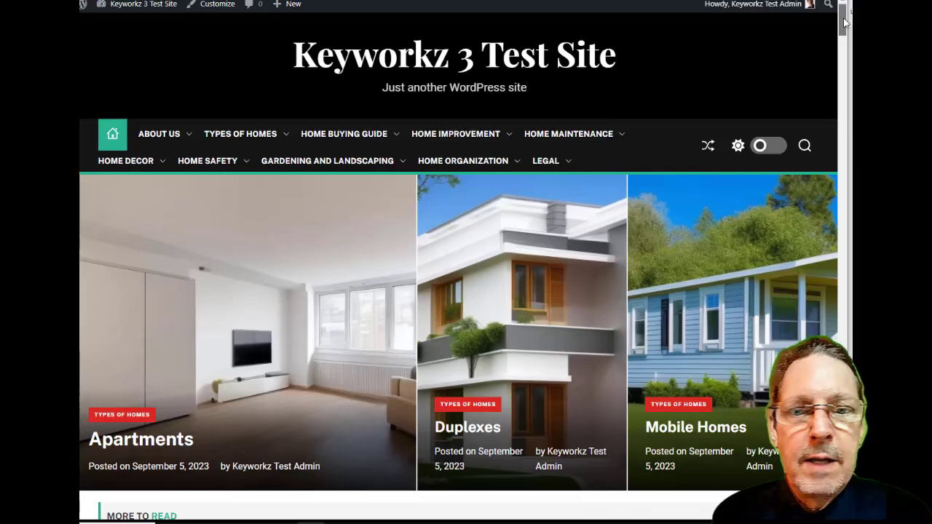
pyautogui.scroll(-3)
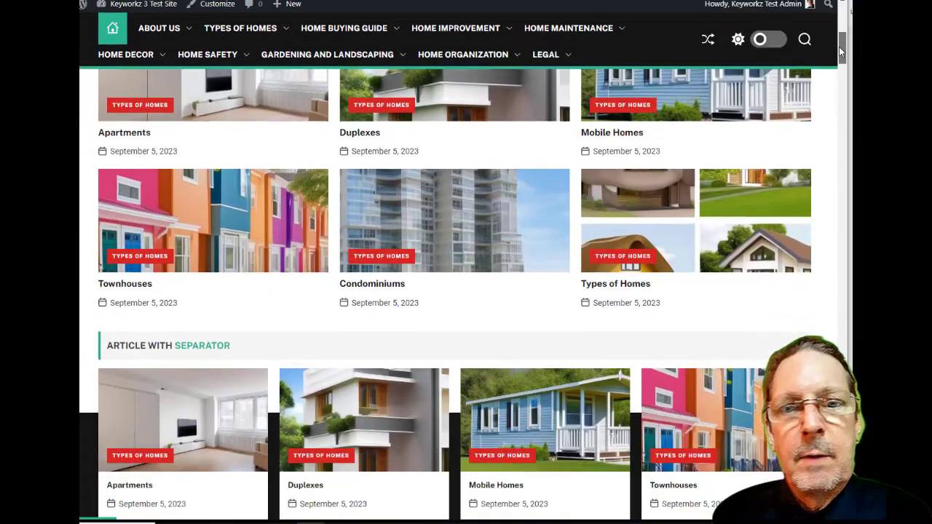
pyautogui.click(124, 132)
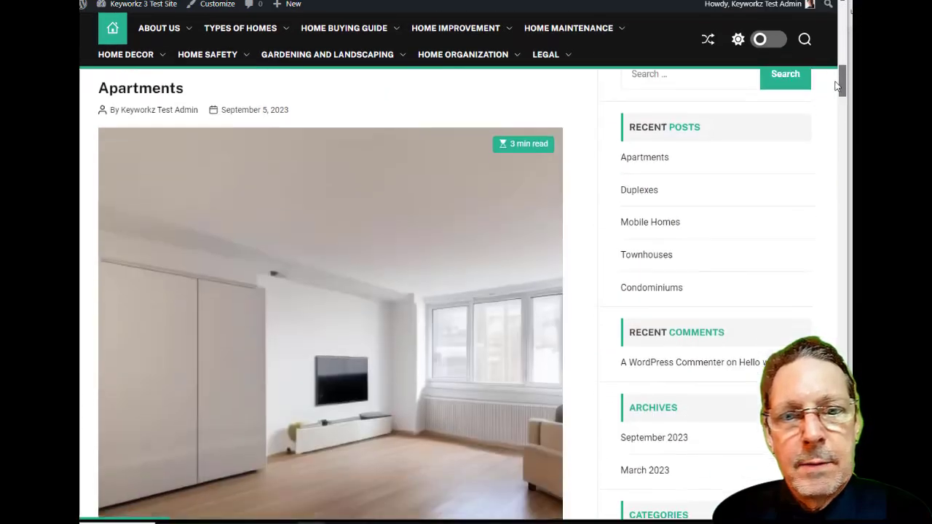
pyautogui.scroll(-3)
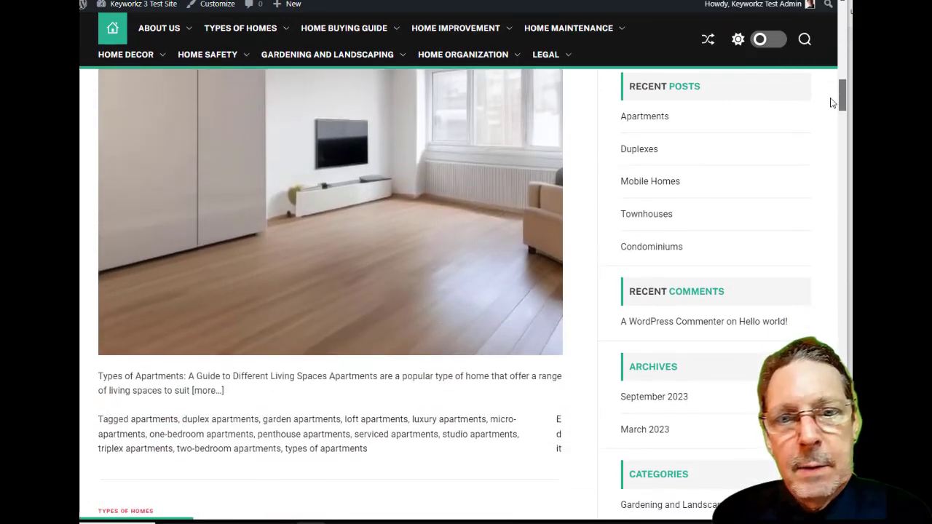
pyautogui.click(638, 148)
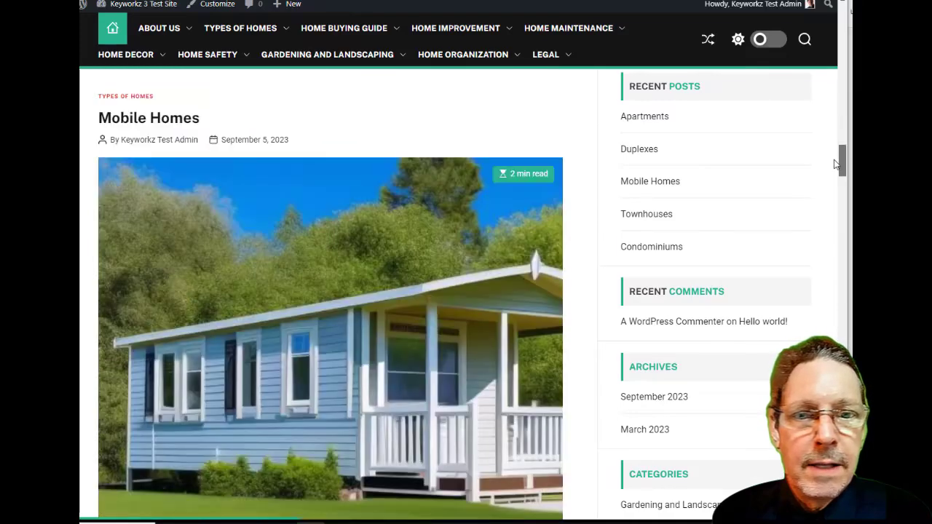
pyautogui.scroll(-3)
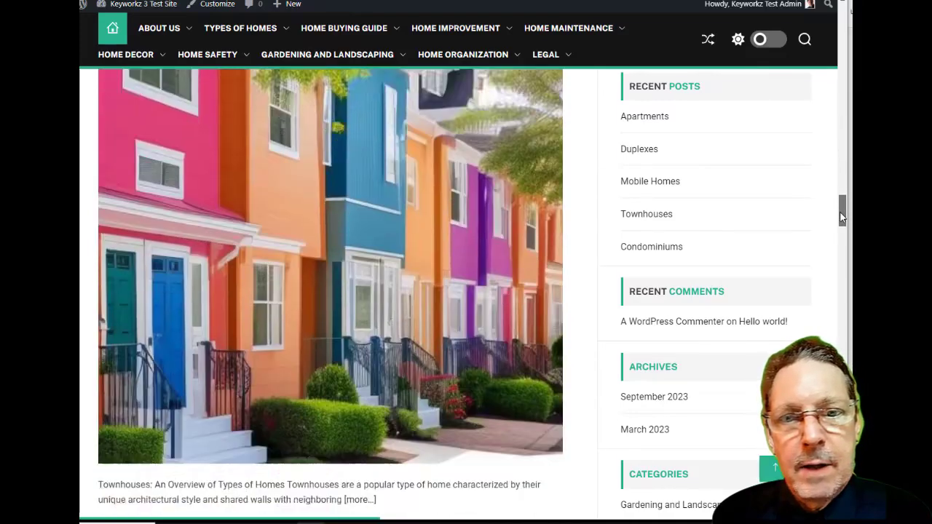
pyautogui.scroll(-3)
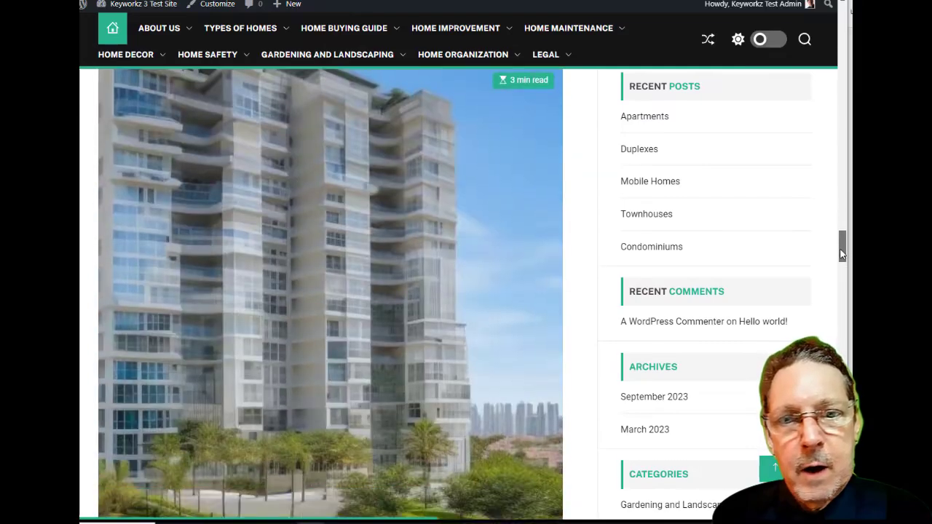
pyautogui.scroll(-3)
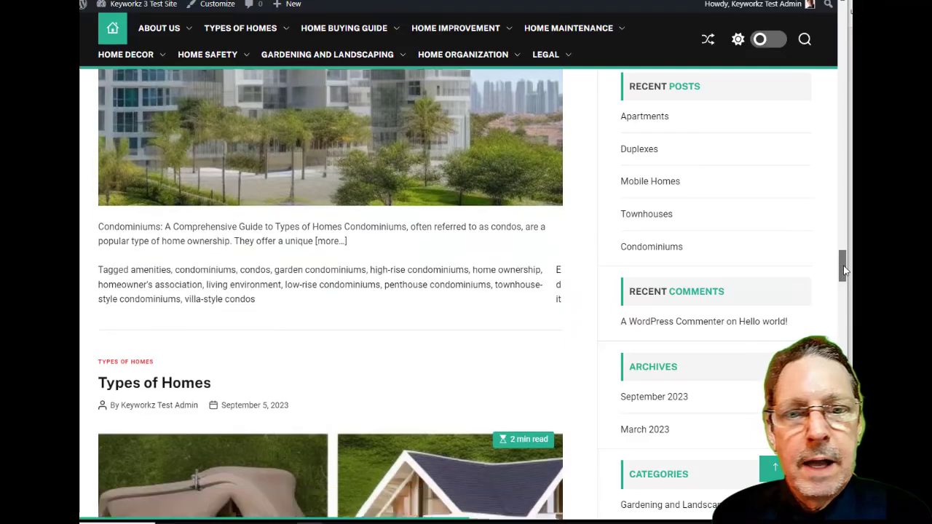
pyautogui.scroll(-3)
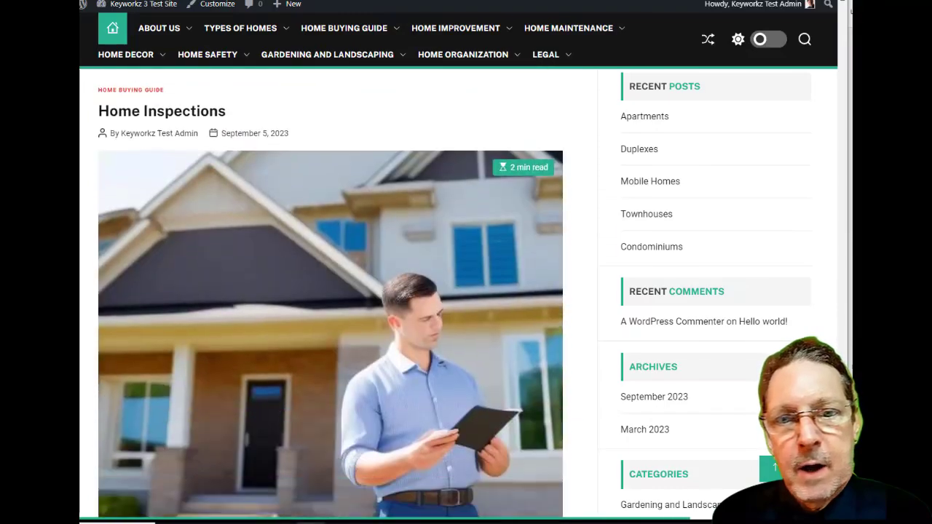
pyautogui.scroll(-3)
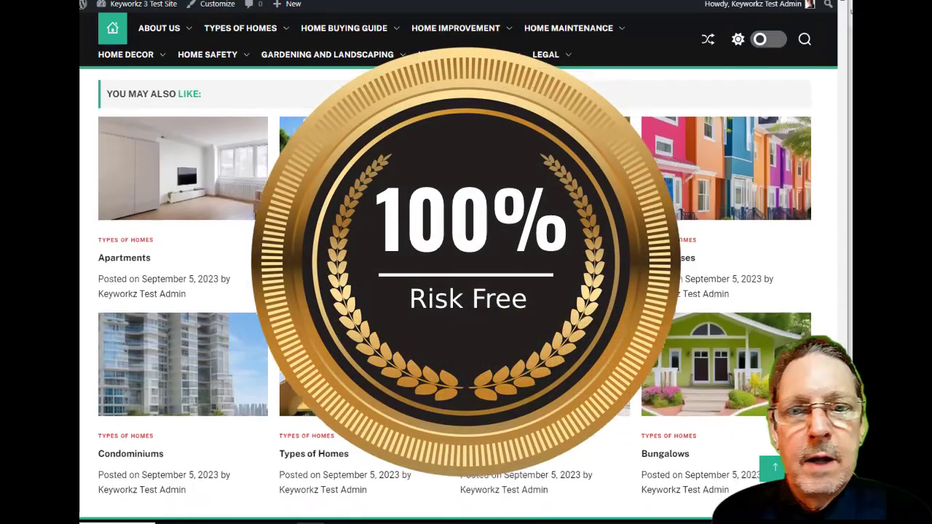
pyautogui.scroll(-3)
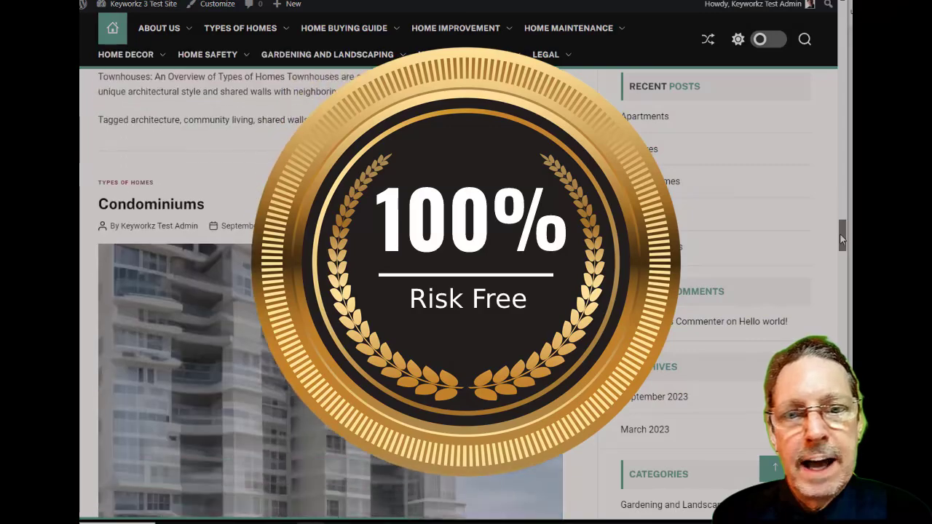
pyautogui.scroll(-3)
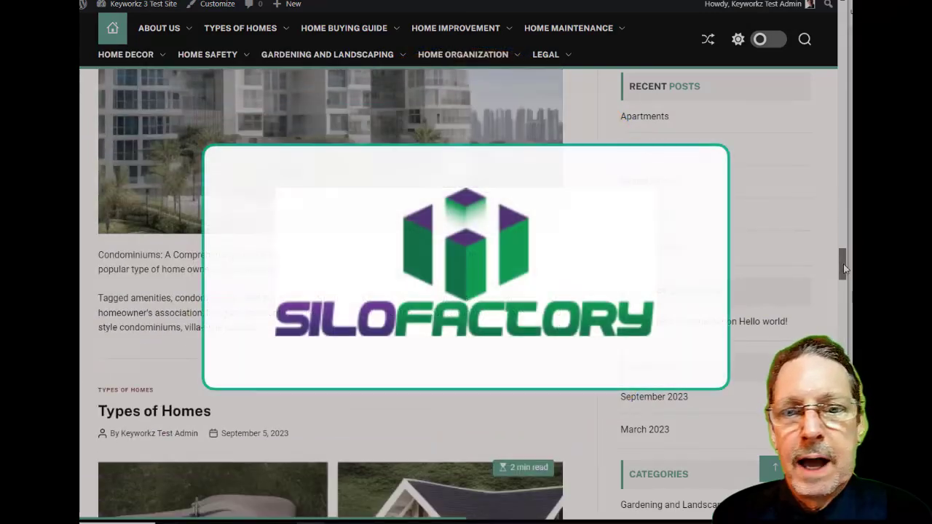
pyautogui.scroll(-3)
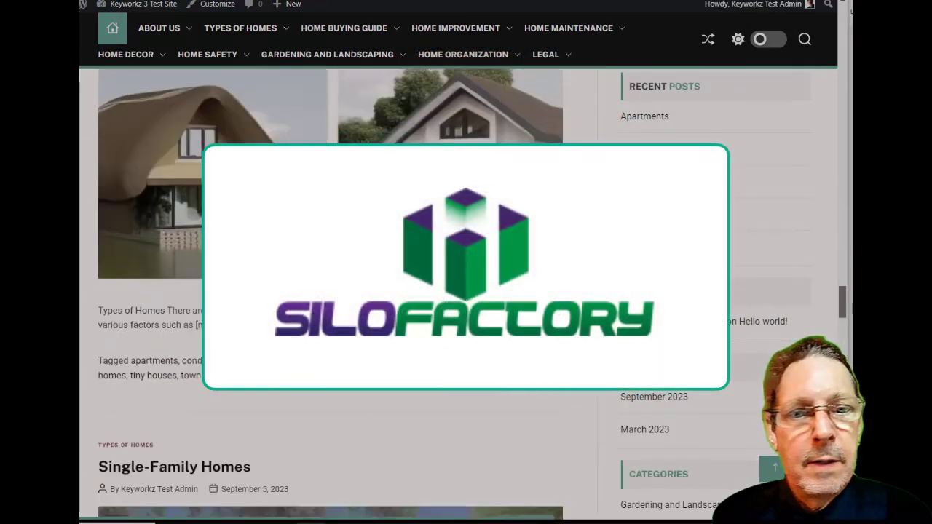